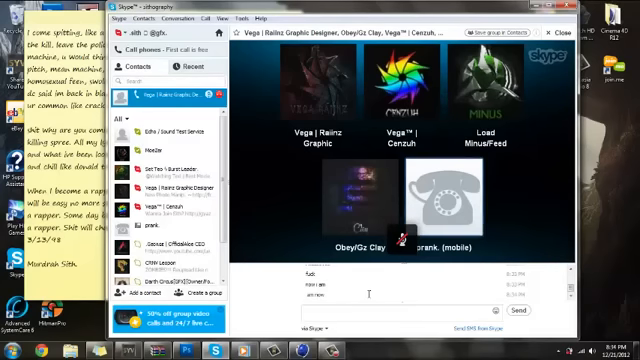
pyautogui.write('so')
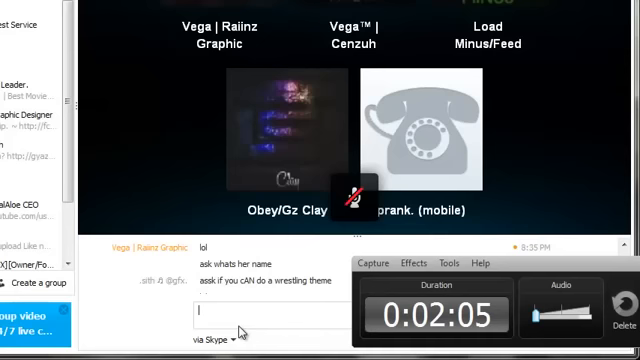
pyautogui.write('how about')
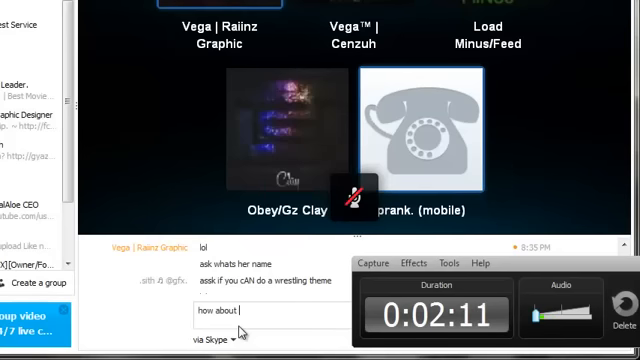
pyautogui.write('sham wo')
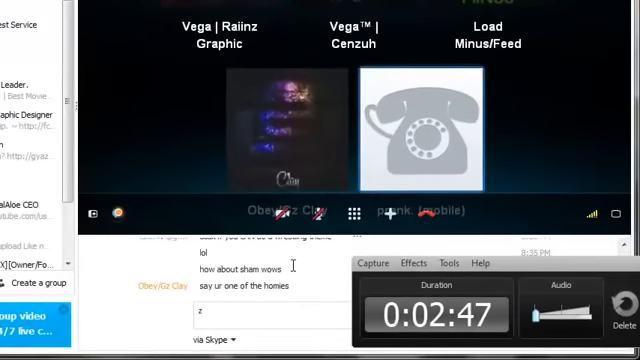
pyautogui.write('as')
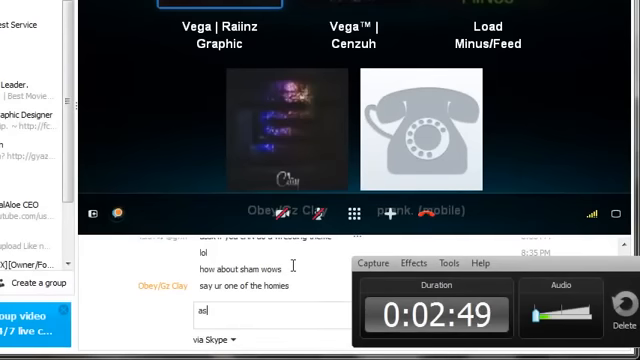
pyautogui.write('ask they can')
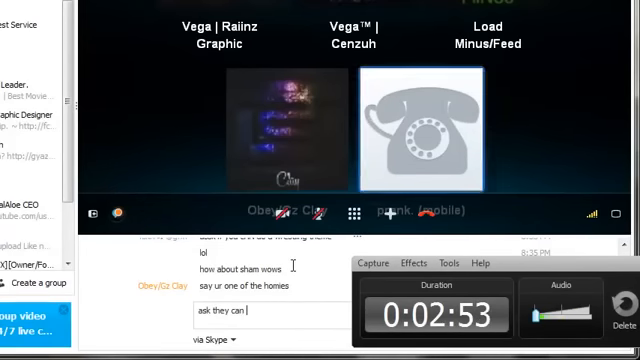
pyautogui.write('like te')
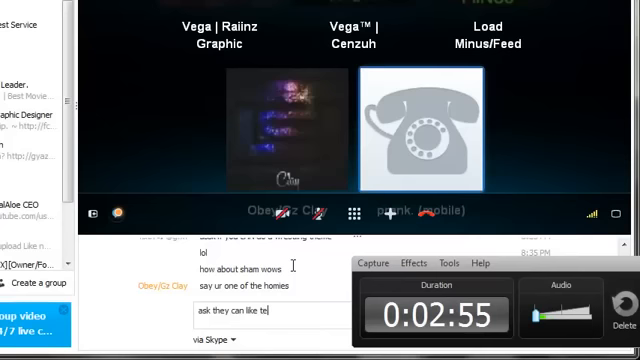